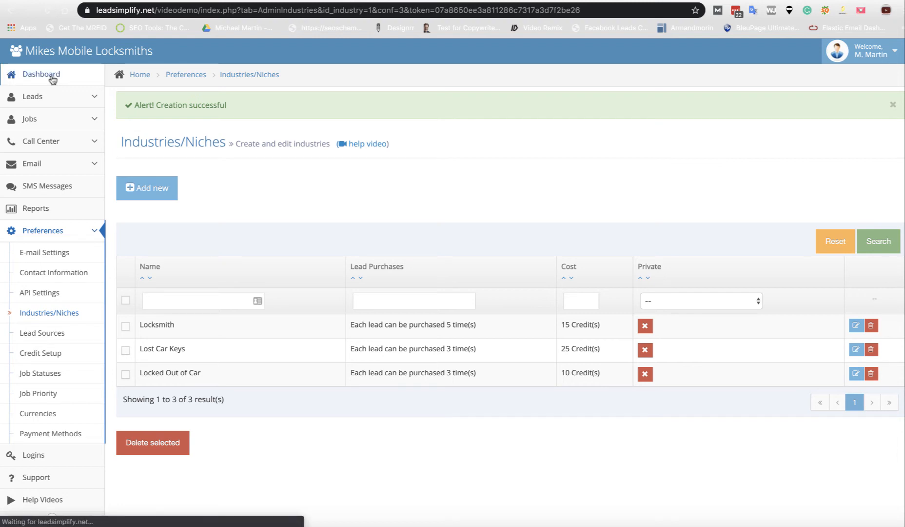
Go to the Dashboard and bring up the Preferences page with its submenu expanded.
left_click(40, 75)
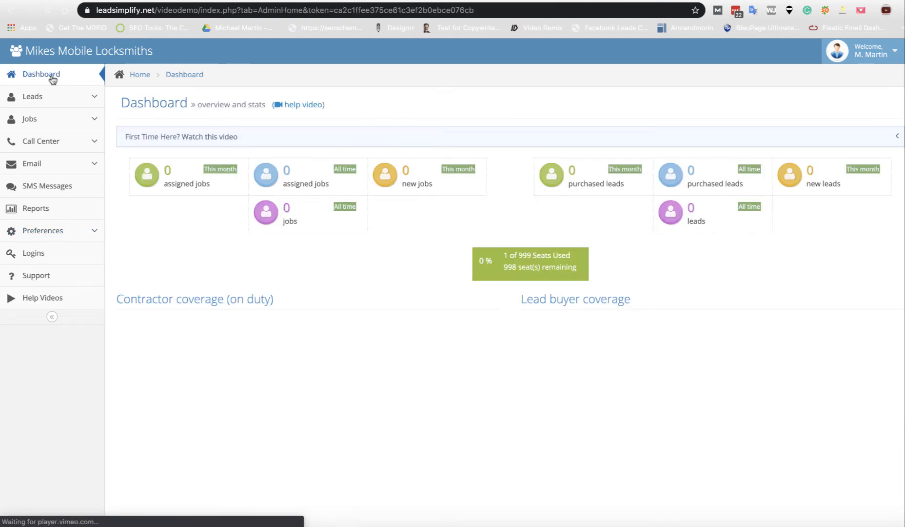
mouse_move(42, 230)
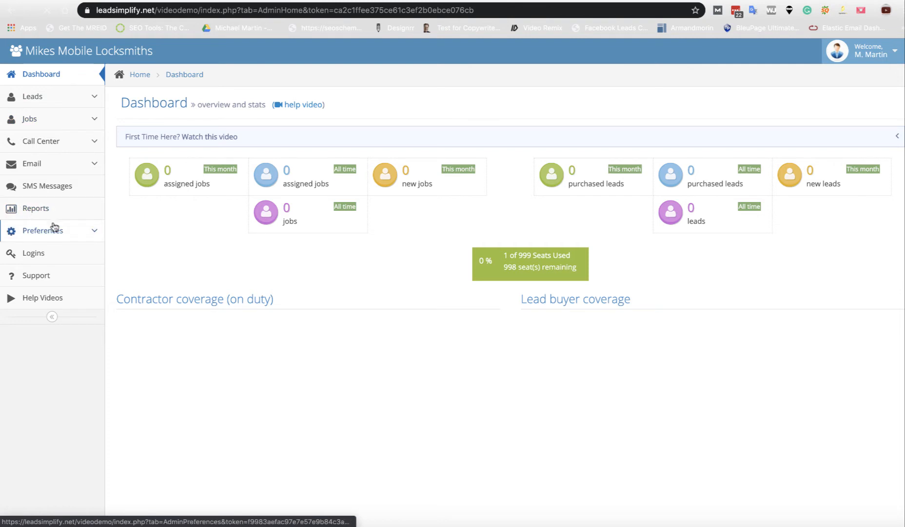
left_click(42, 230)
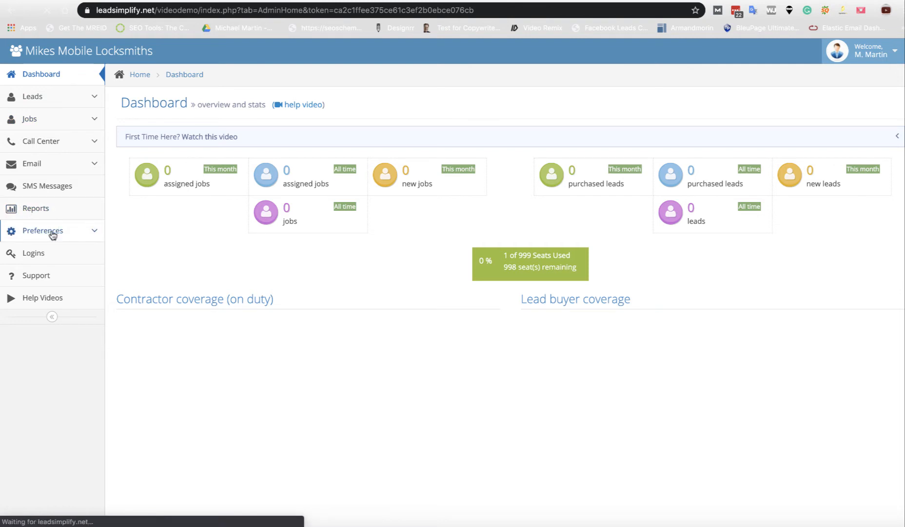
left_click(42, 230)
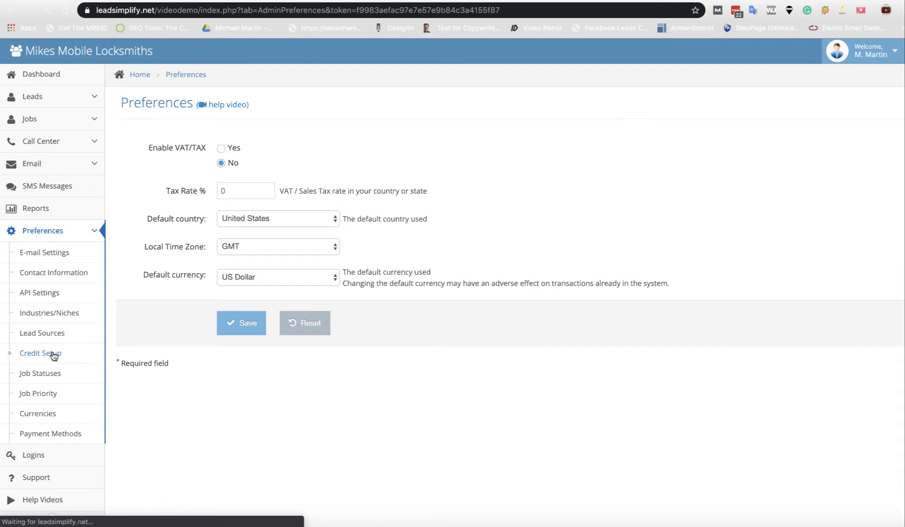
Show the Credit Setup list with the four existing credit packages.
left_click(40, 353)
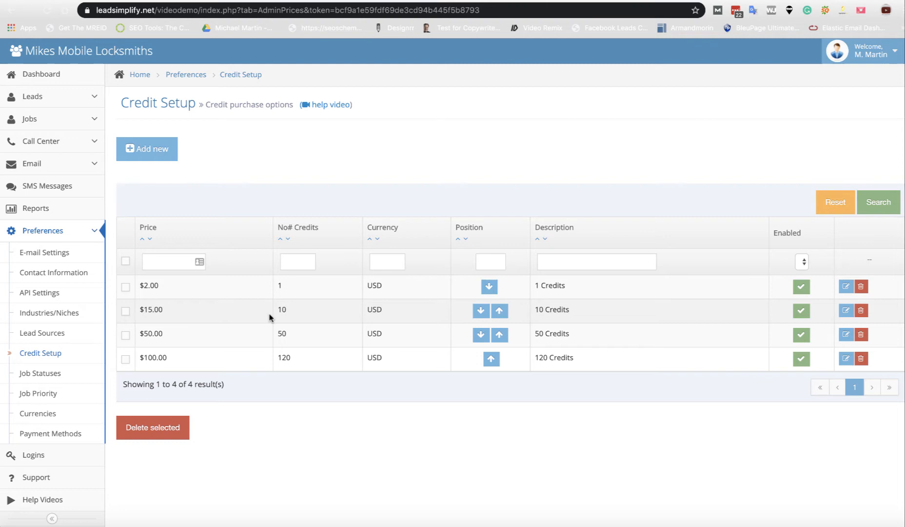
mouse_move(719, 301)
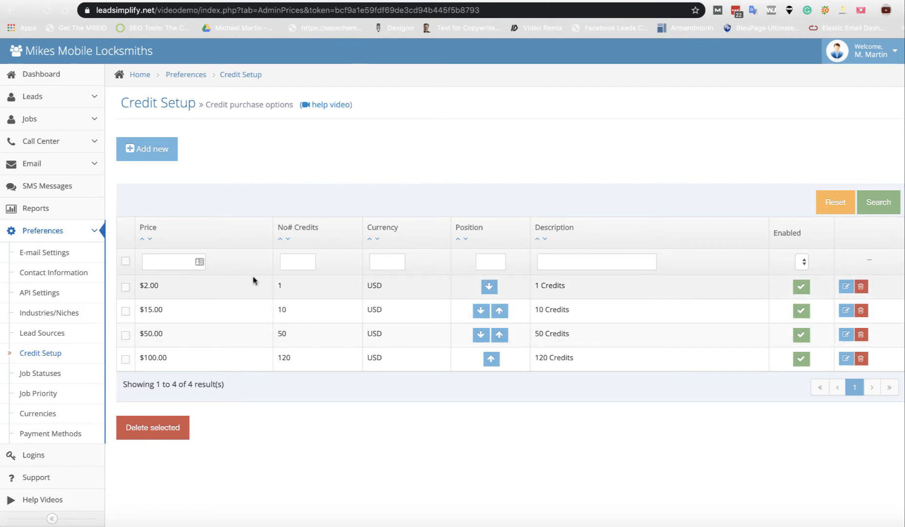
mouse_move(250, 323)
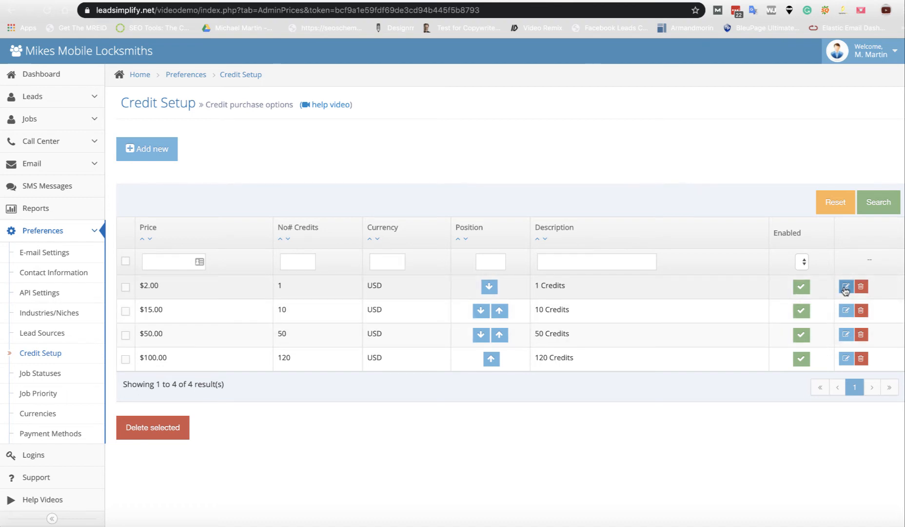
mouse_move(846, 287)
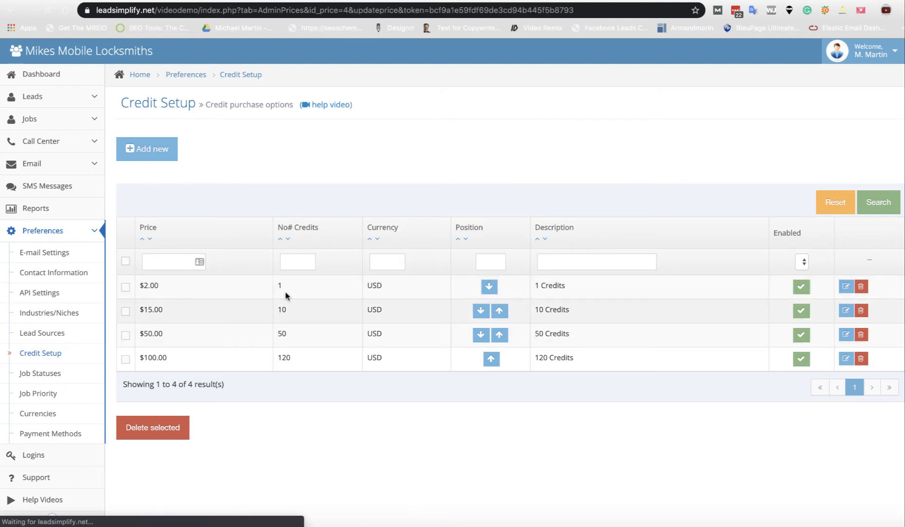
Change the $2.00 package to $100 for 100 credits, described as '100 Credits', and save.
left_click(845, 286)
type("1")
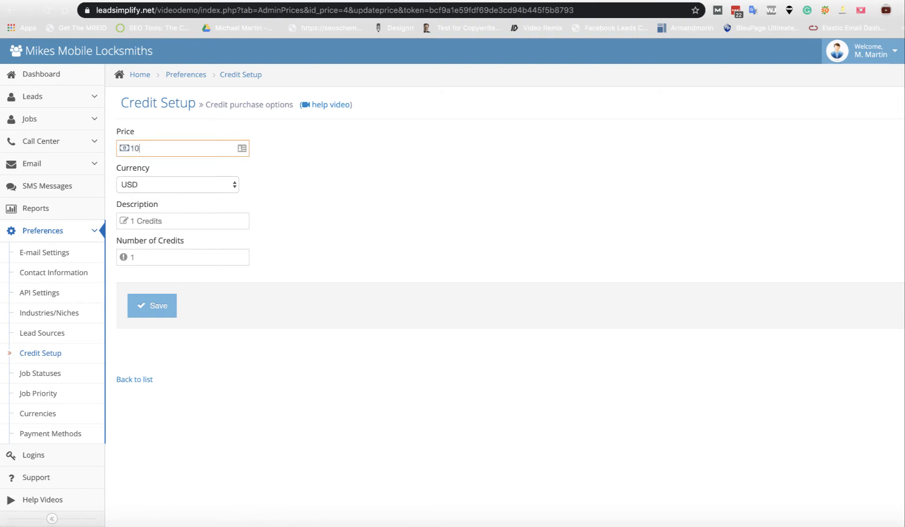
type("0")
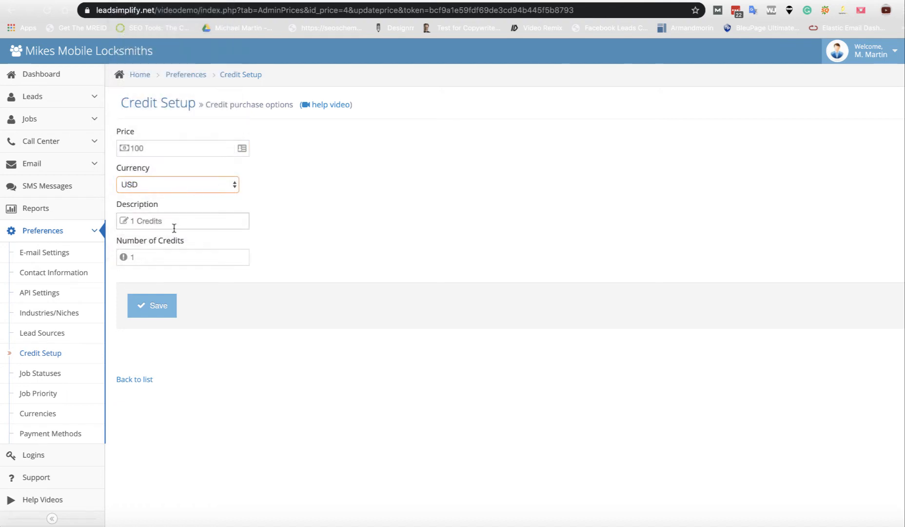
left_click(182, 221)
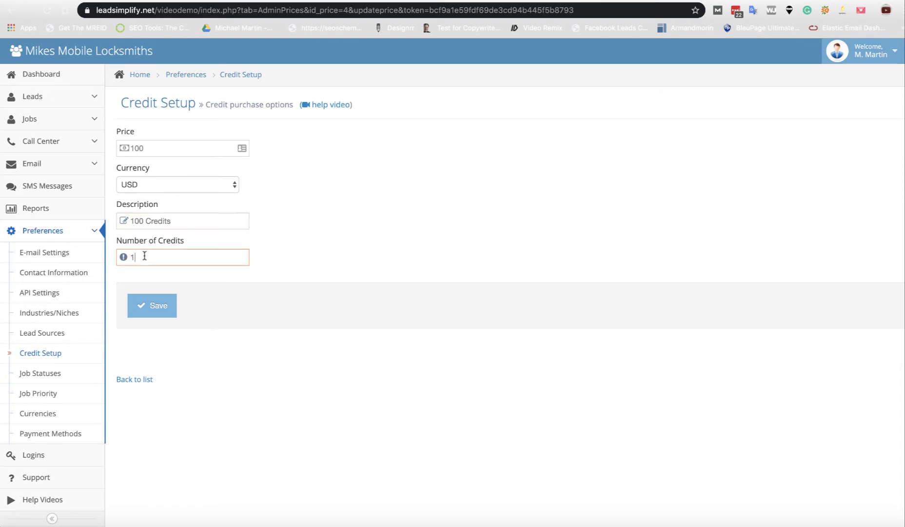
type("00")
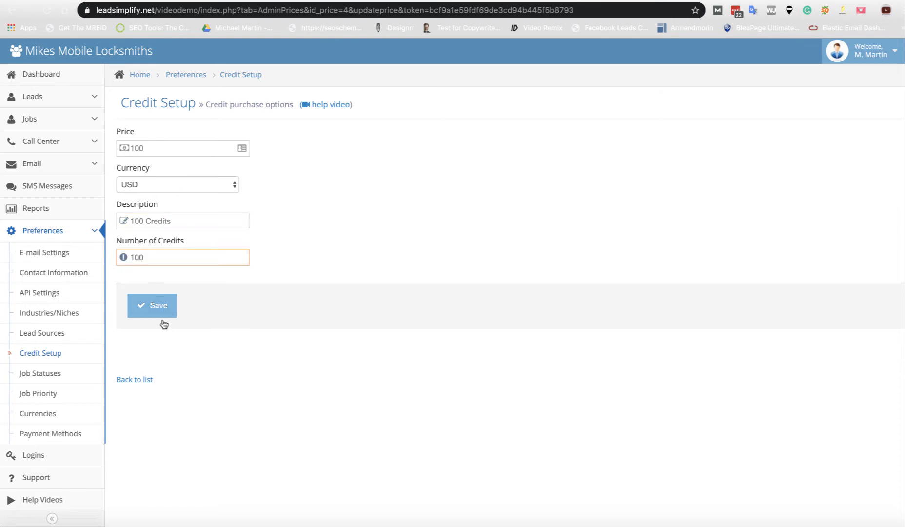
left_click(151, 305)
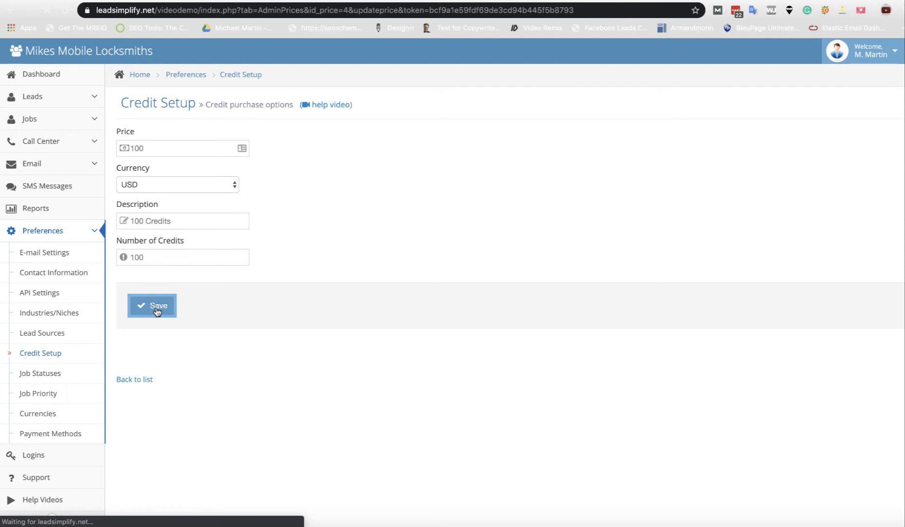
left_click(152, 305)
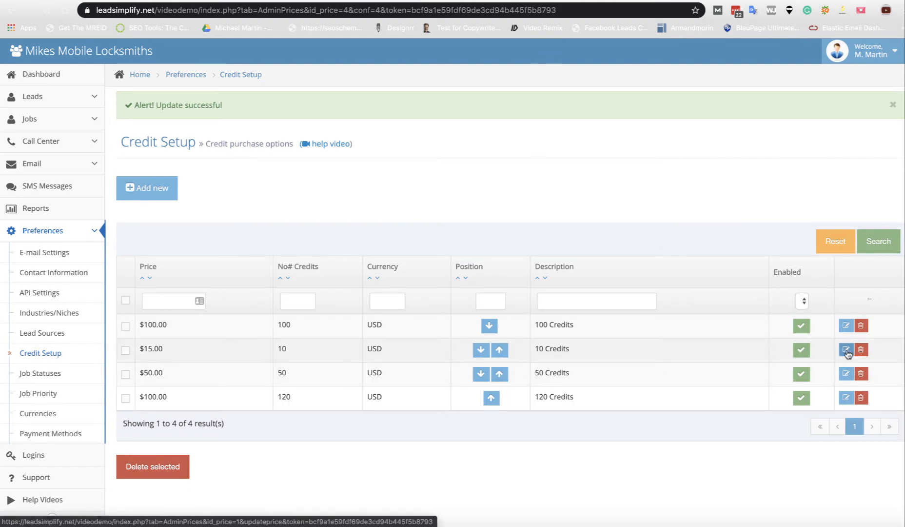
Change the $15.00 package to $450 for 500 credits, described as '500 Credits', and save.
left_click(845, 351)
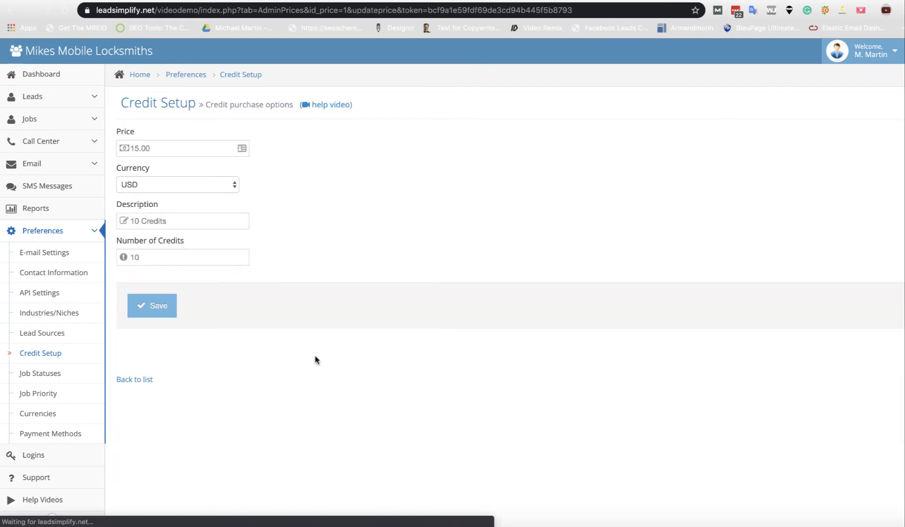
left_click(174, 148)
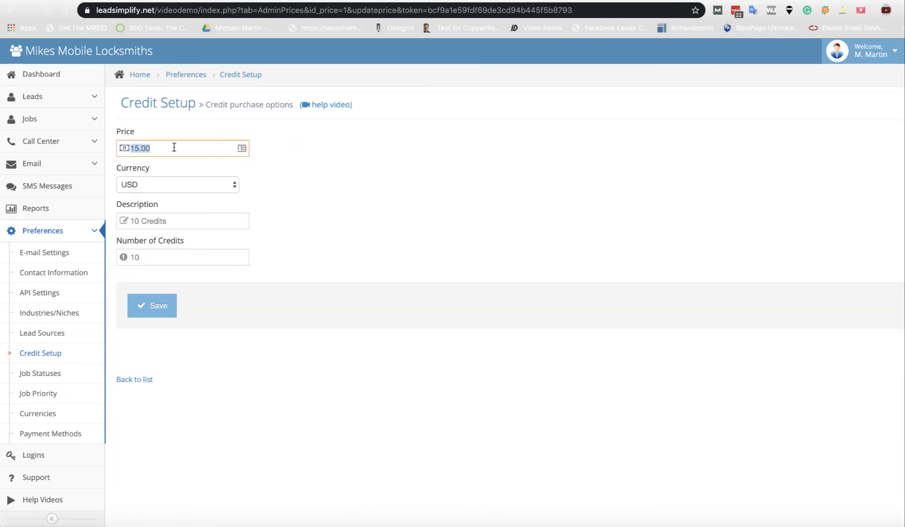
type("45")
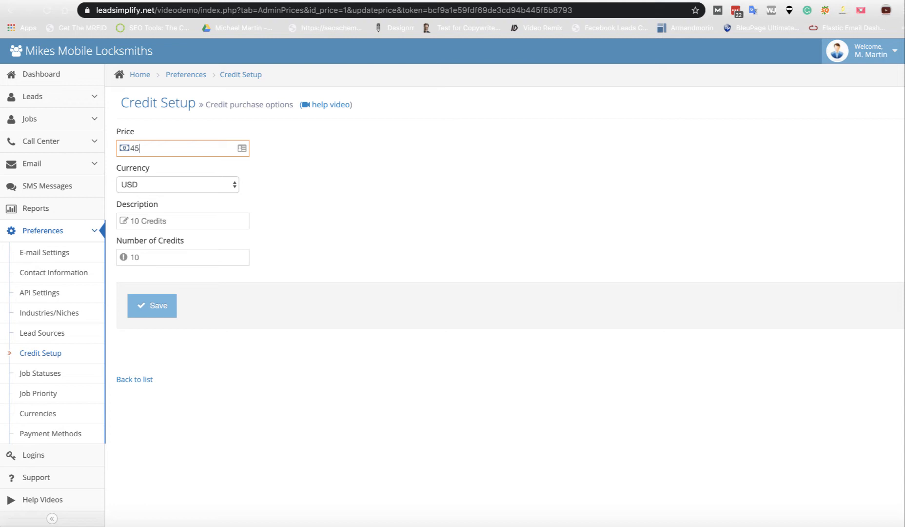
type("0")
left_click(183, 257)
type("50")
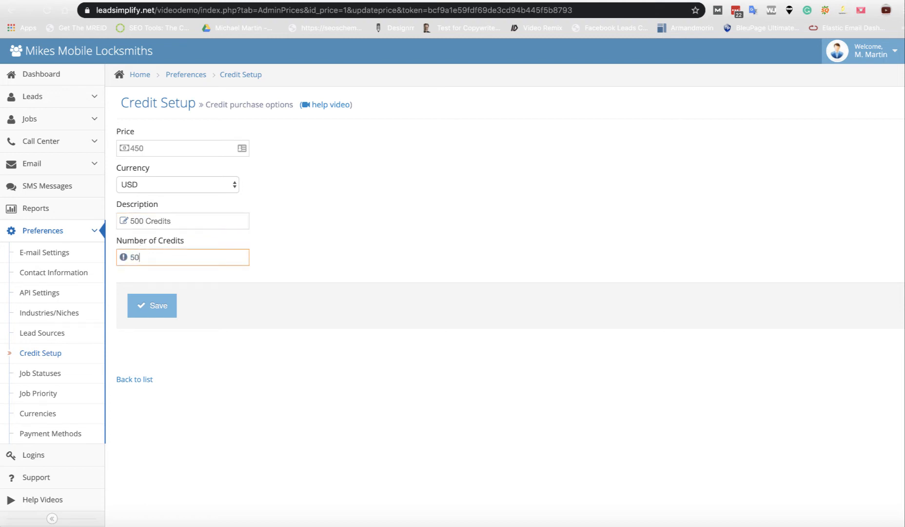
left_click(152, 305)
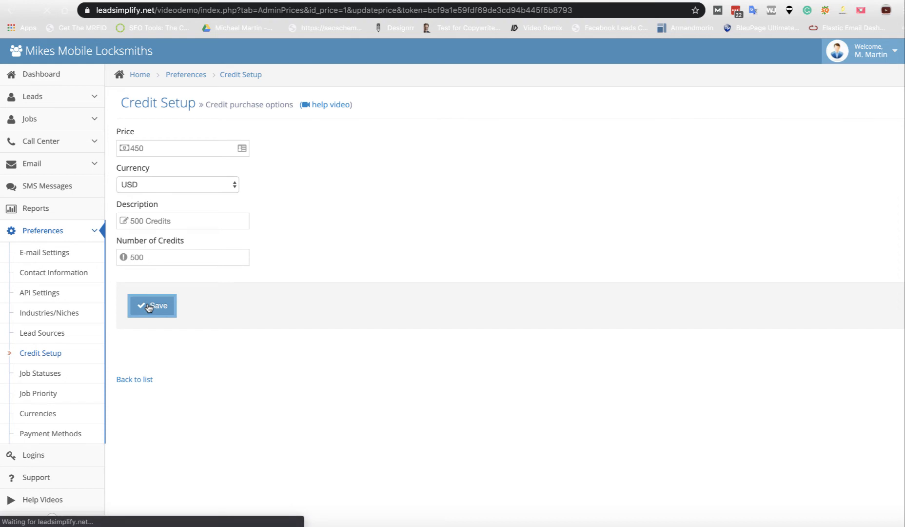
left_click(152, 305)
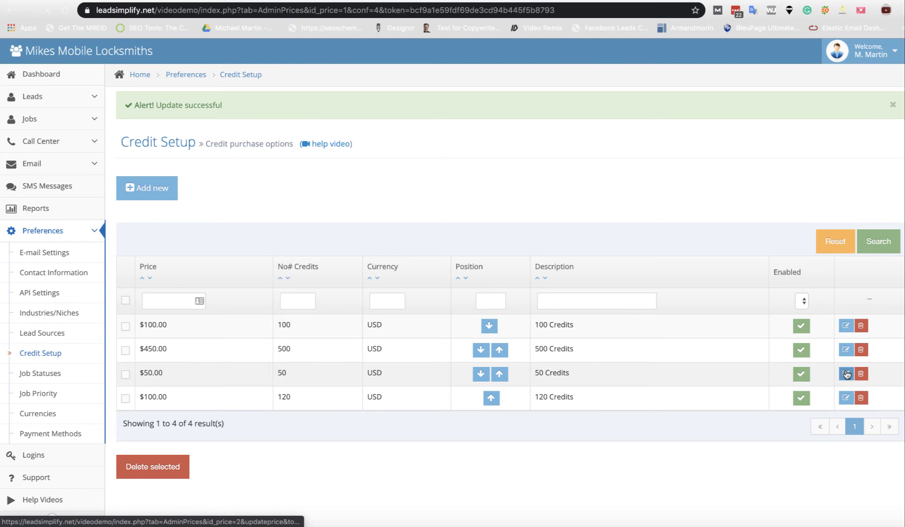
Change the $50.00 package to $850 for 1000 credits, described as '1000 Credits', and save.
left_click(845, 374)
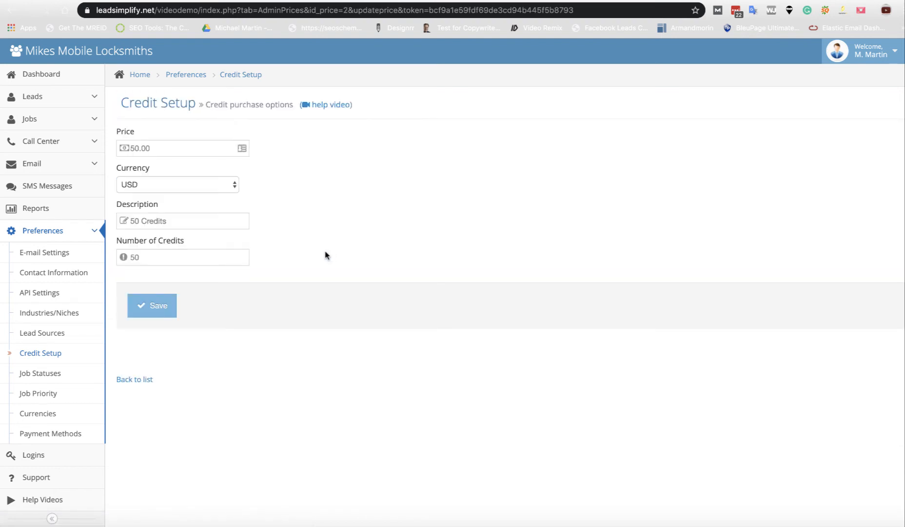
left_click(161, 148)
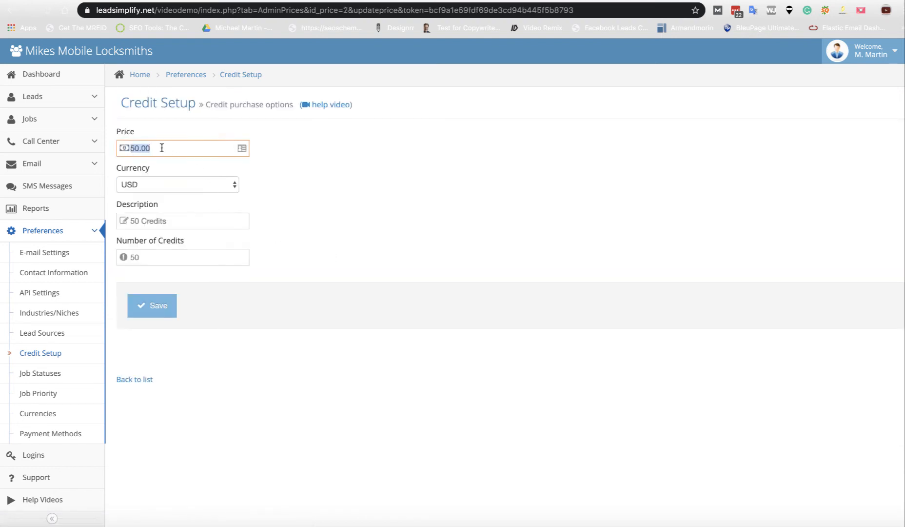
type("800")
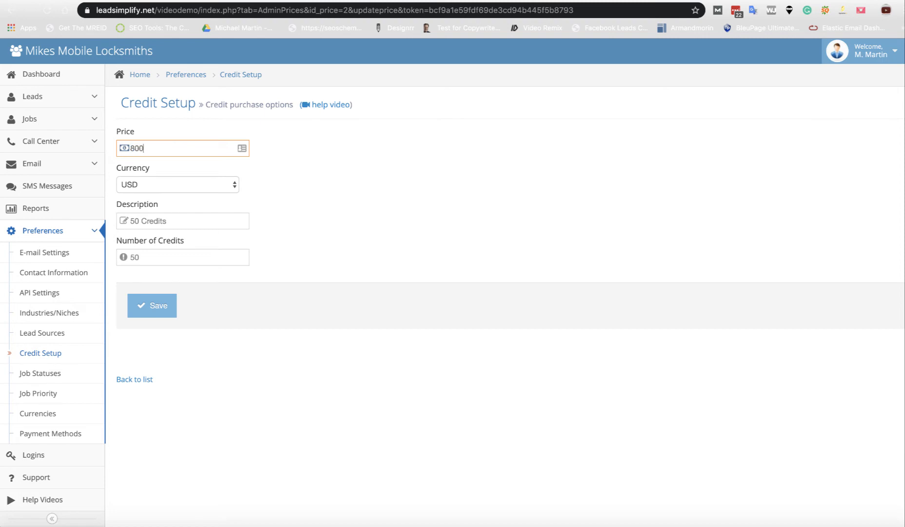
left_click(182, 220)
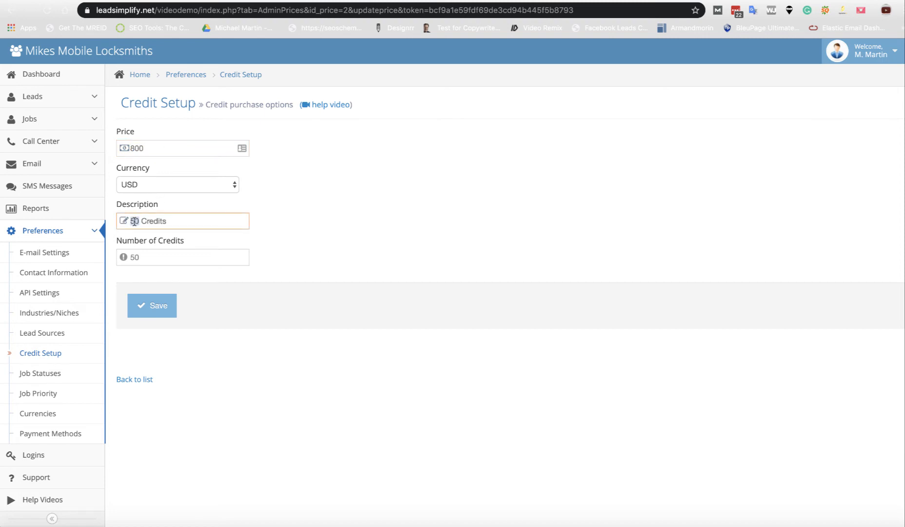
left_click(161, 148)
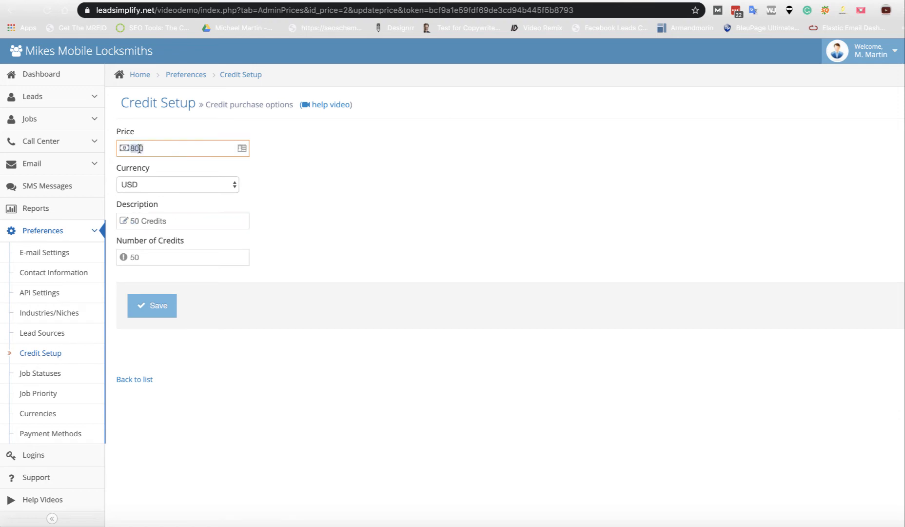
type("85")
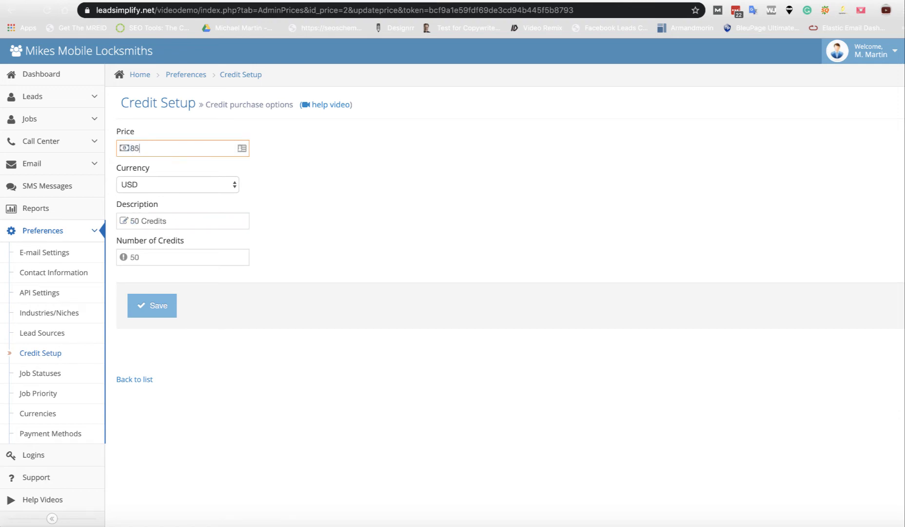
type("0")
left_click(182, 257)
type("1")
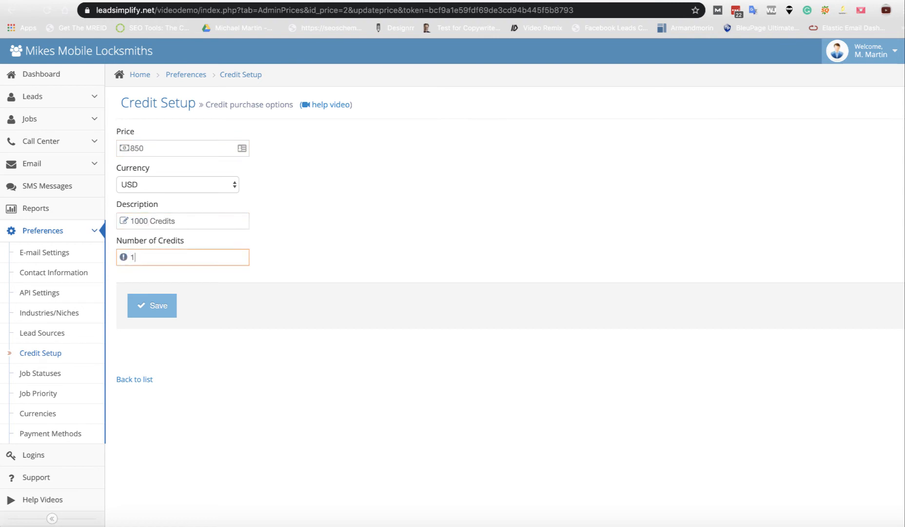
type("000")
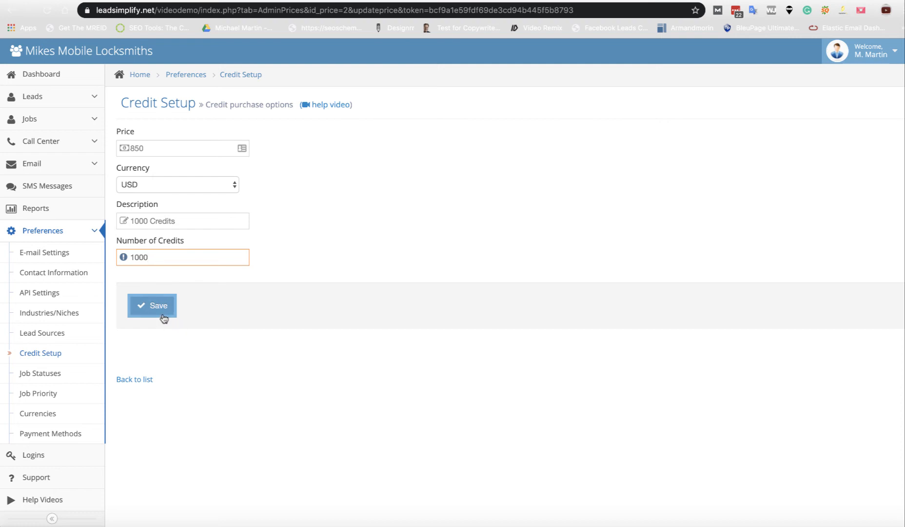
left_click(151, 305)
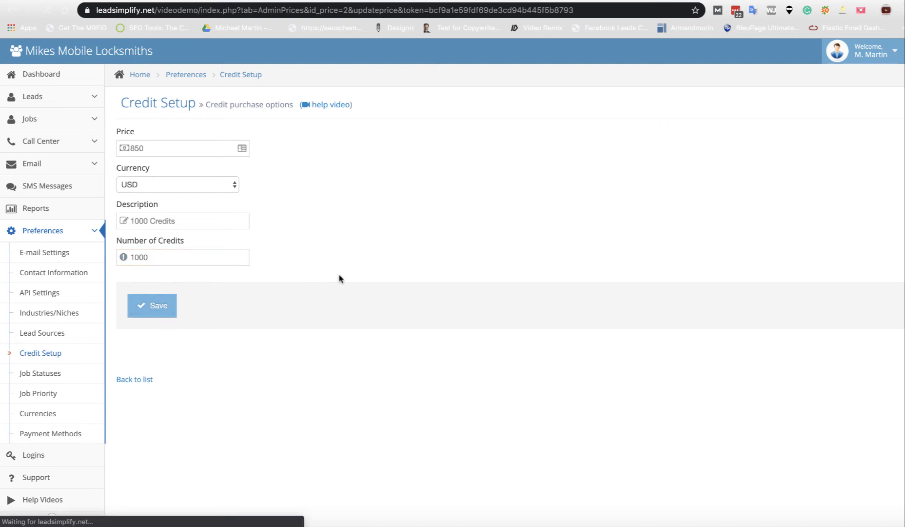
left_click(152, 305)
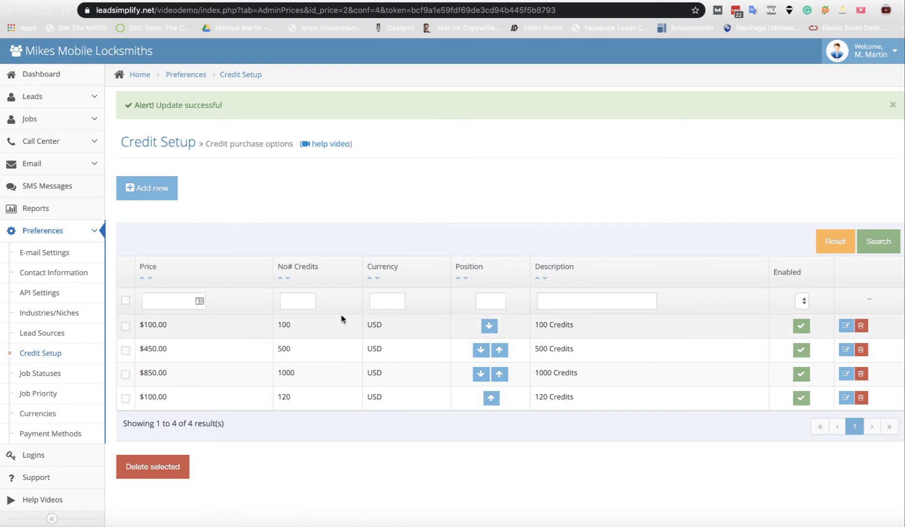
mouse_move(796, 431)
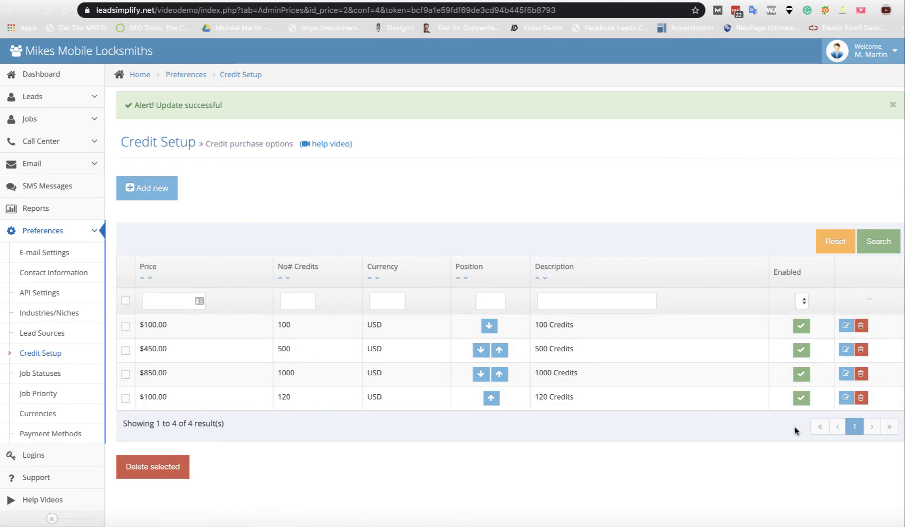
mouse_move(600, 407)
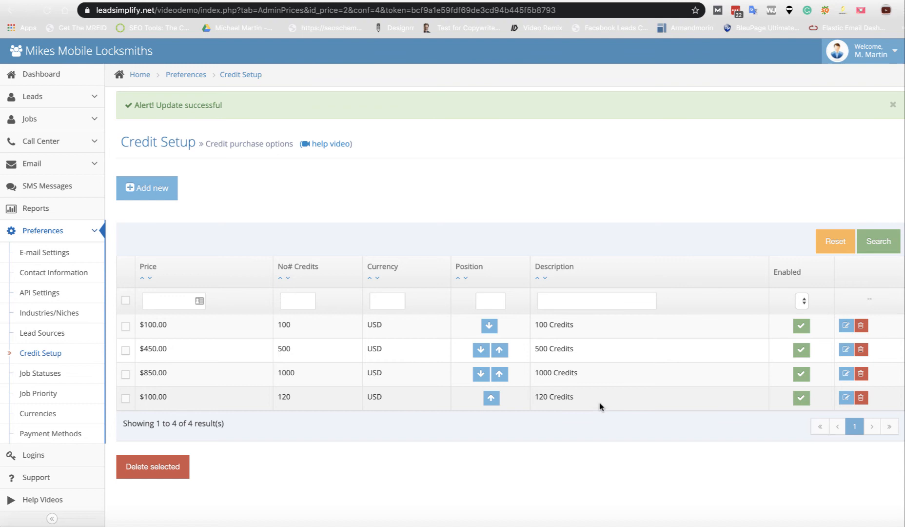
mouse_move(801, 398)
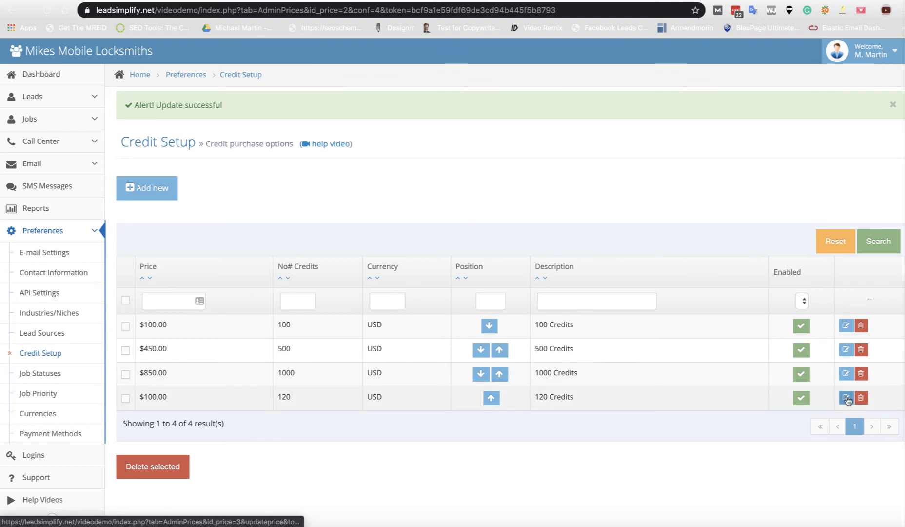
Start editing the $100.00 / 120 credits package.
left_click(845, 399)
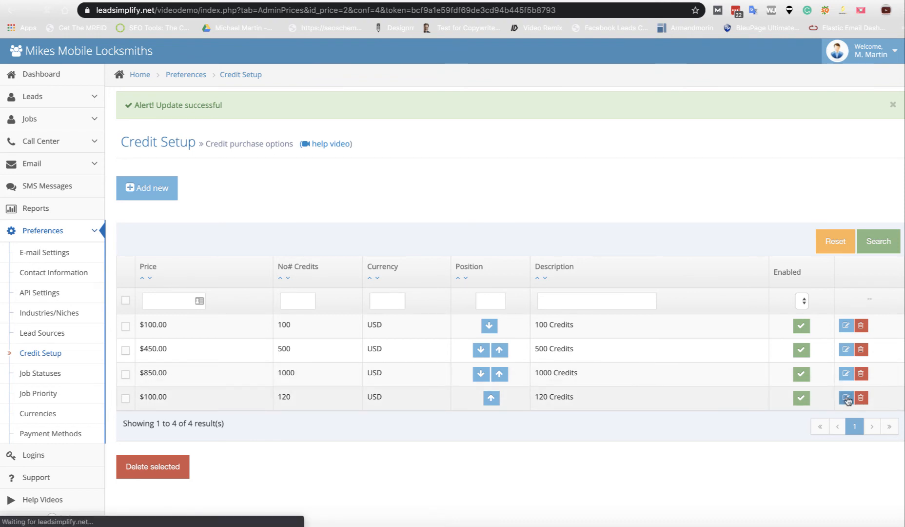
Change the package to $2,000 for 5000 credits, described as '5000 Credits', and save.
left_click(846, 399)
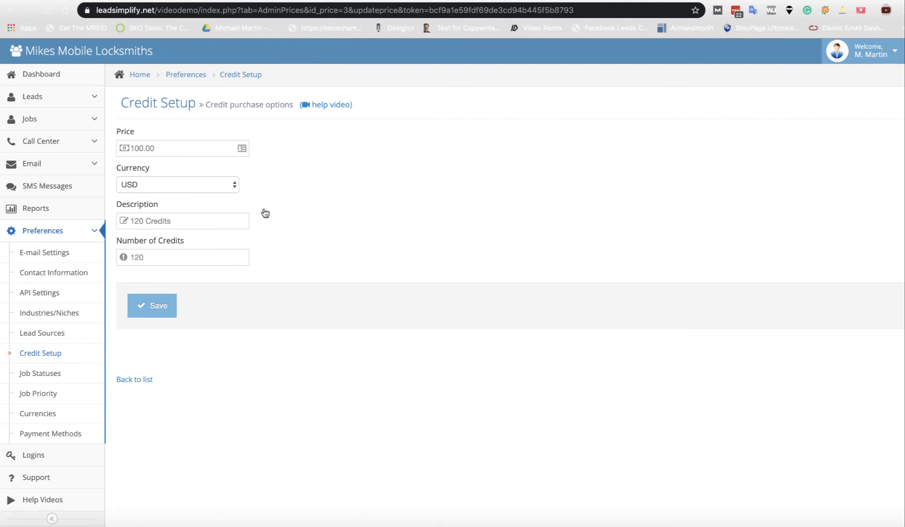
left_click(173, 147)
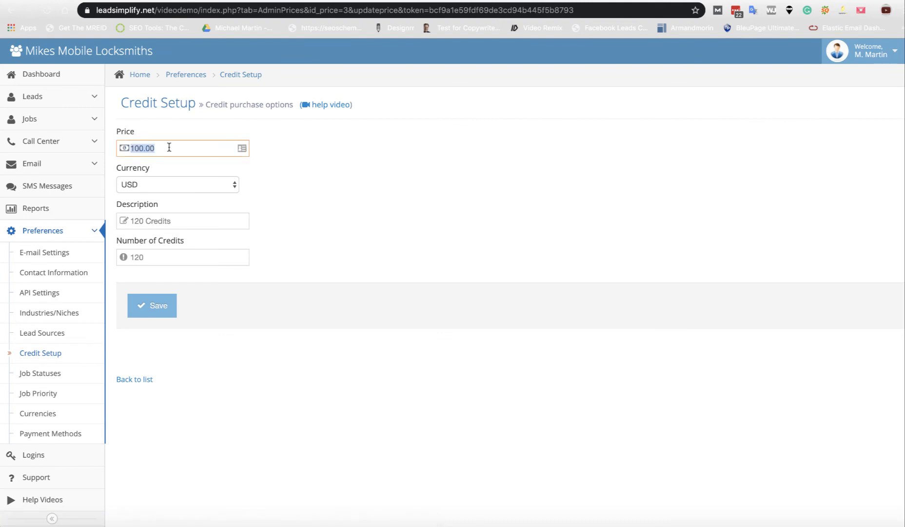
type("2000")
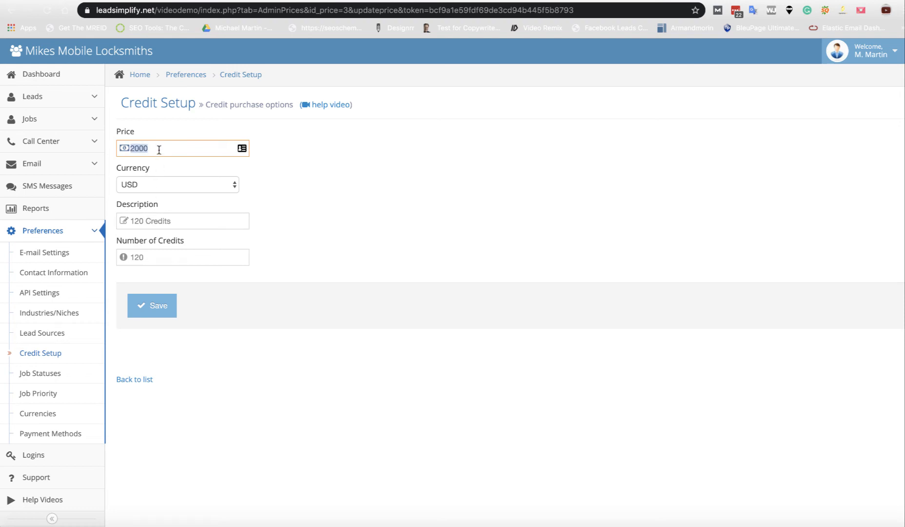
mouse_move(176, 193)
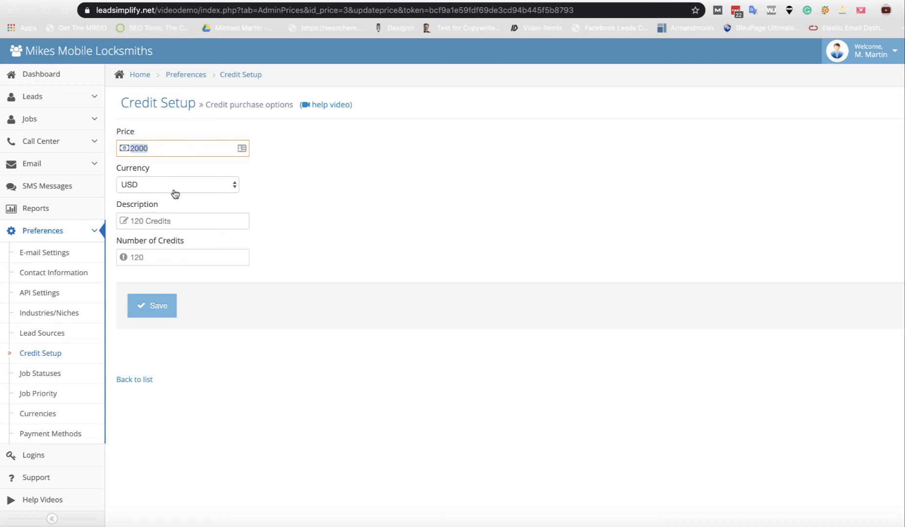
left_click(183, 220)
type("5000")
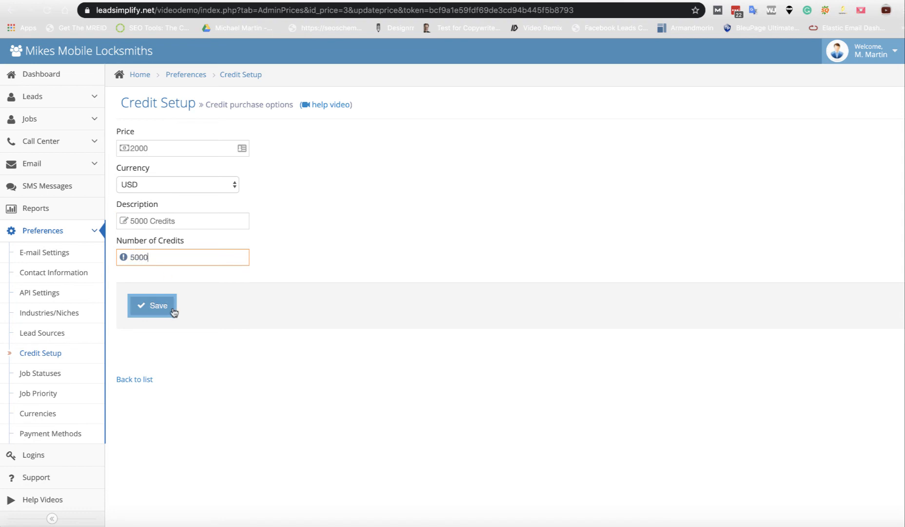
left_click(152, 305)
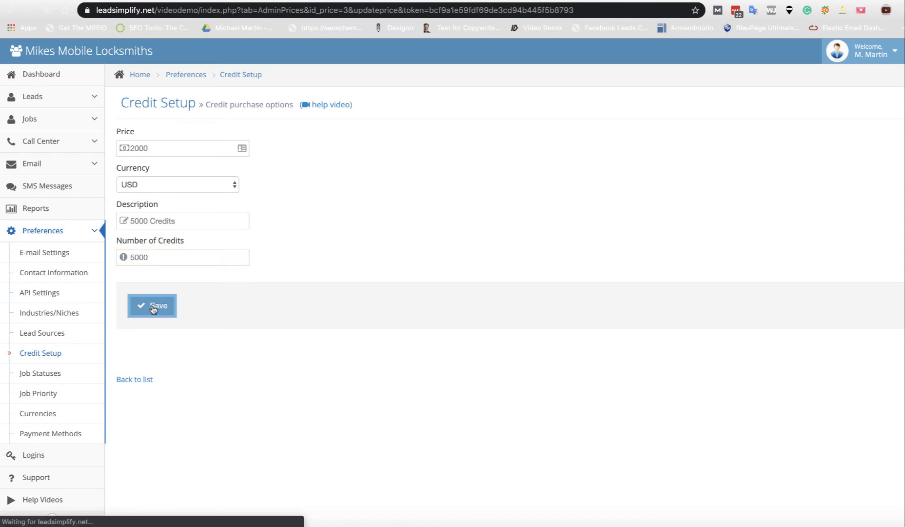
left_click(151, 305)
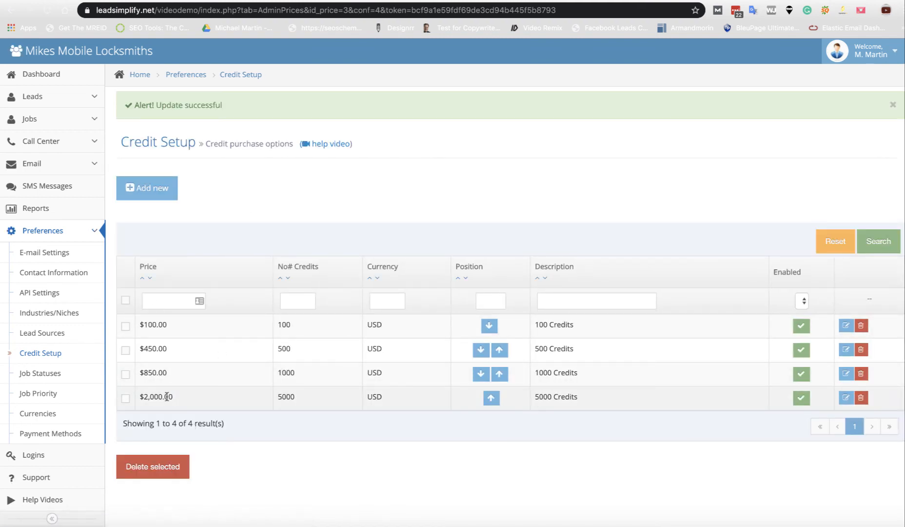
mouse_move(614, 410)
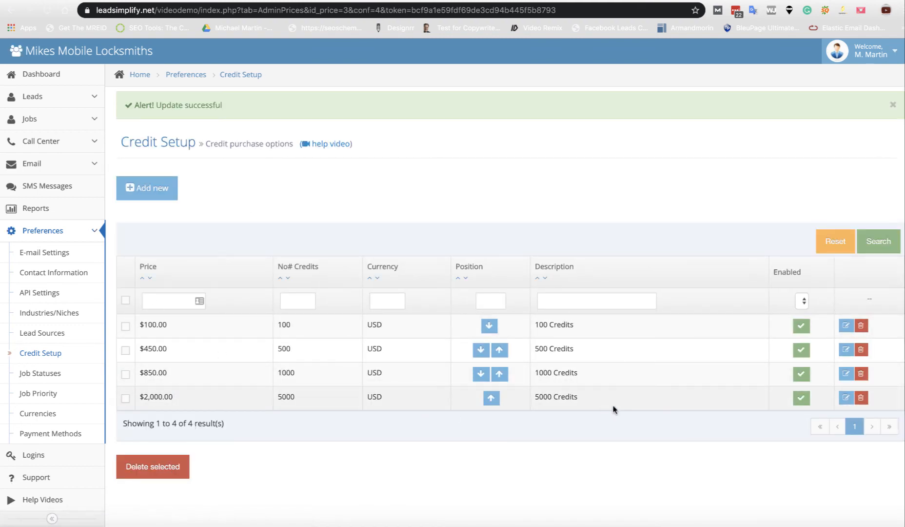
mouse_move(298, 400)
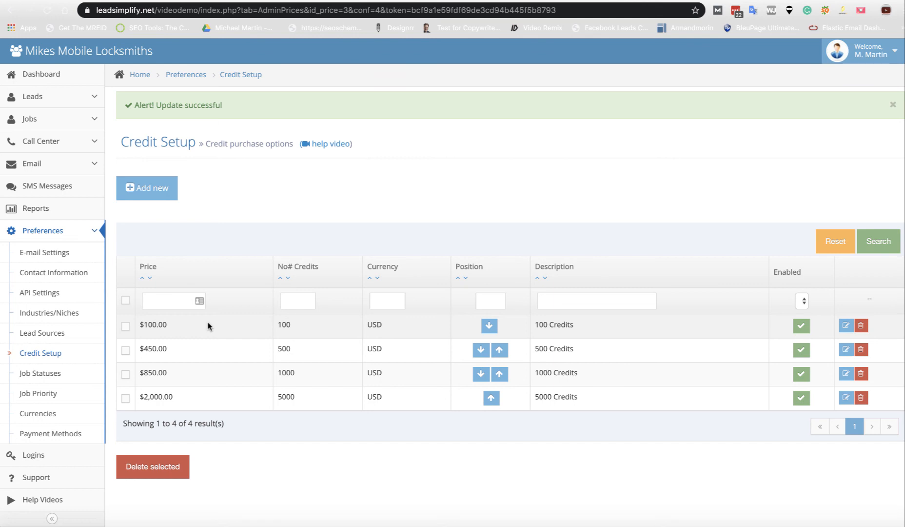
mouse_move(176, 403)
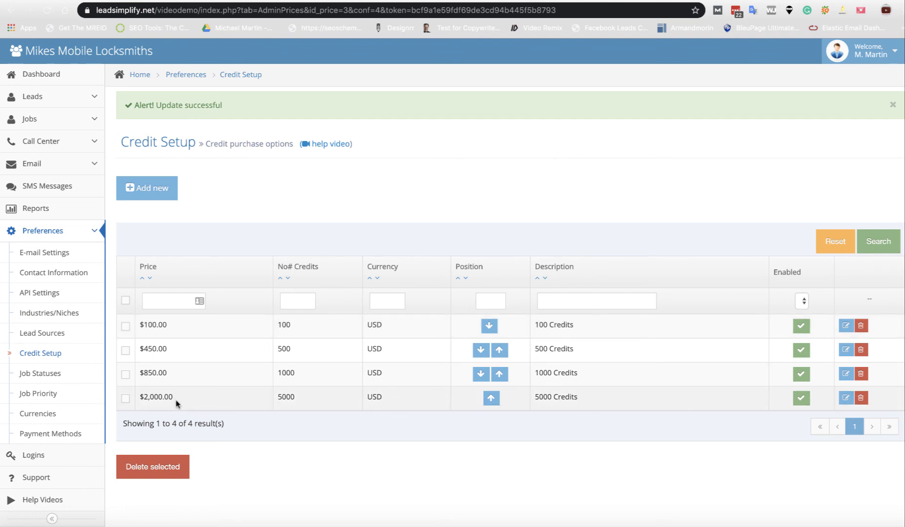
mouse_move(184, 342)
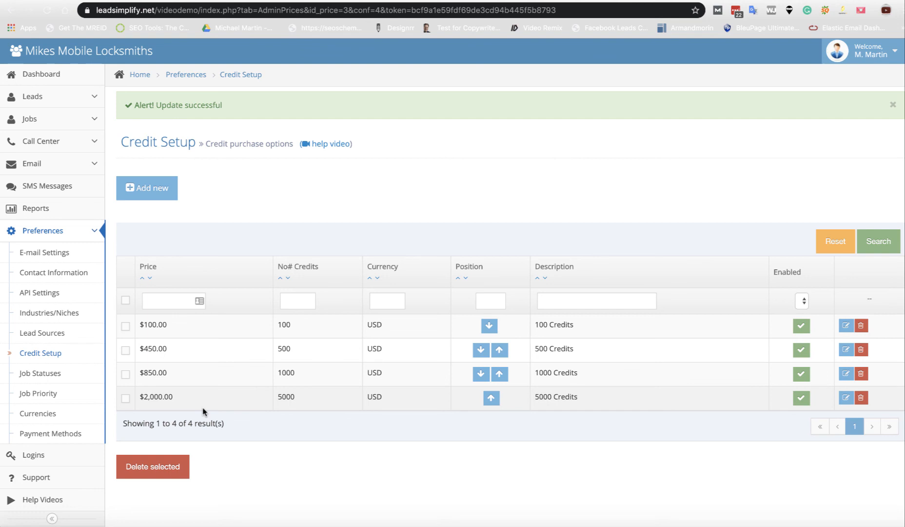
mouse_move(304, 398)
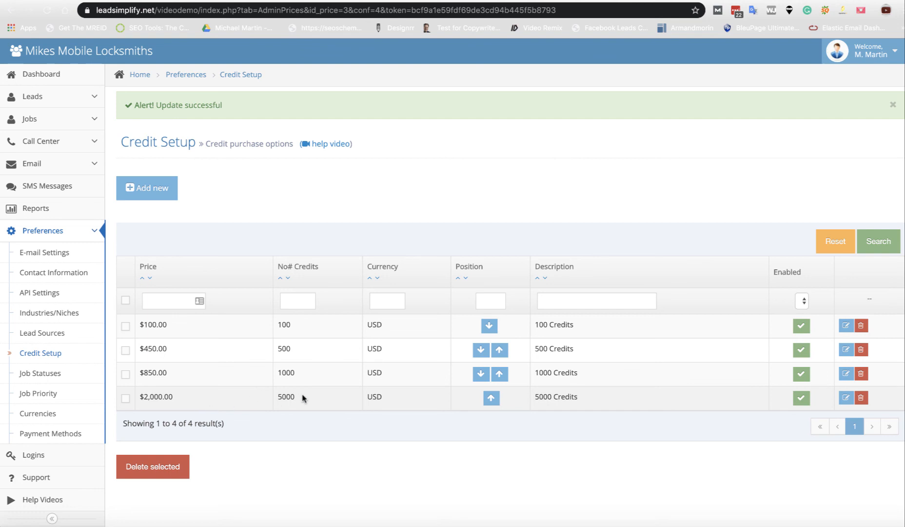
mouse_move(294, 425)
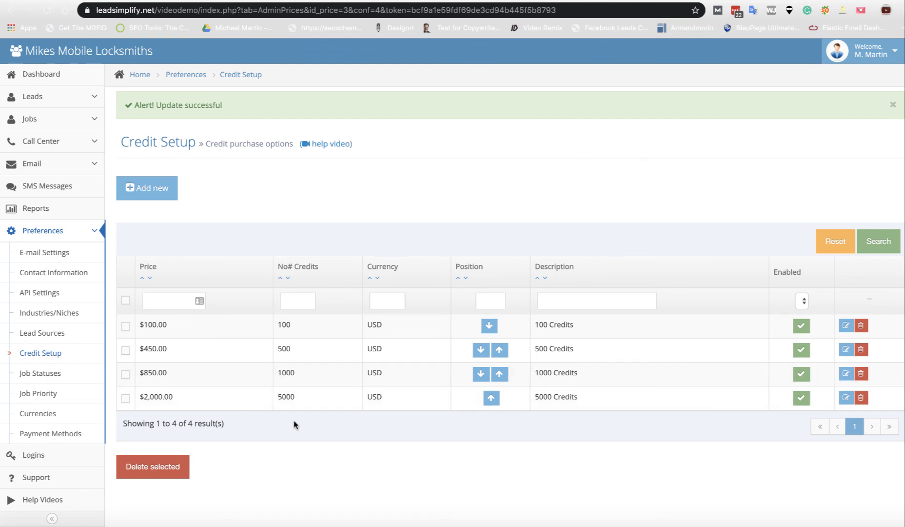
mouse_move(295, 332)
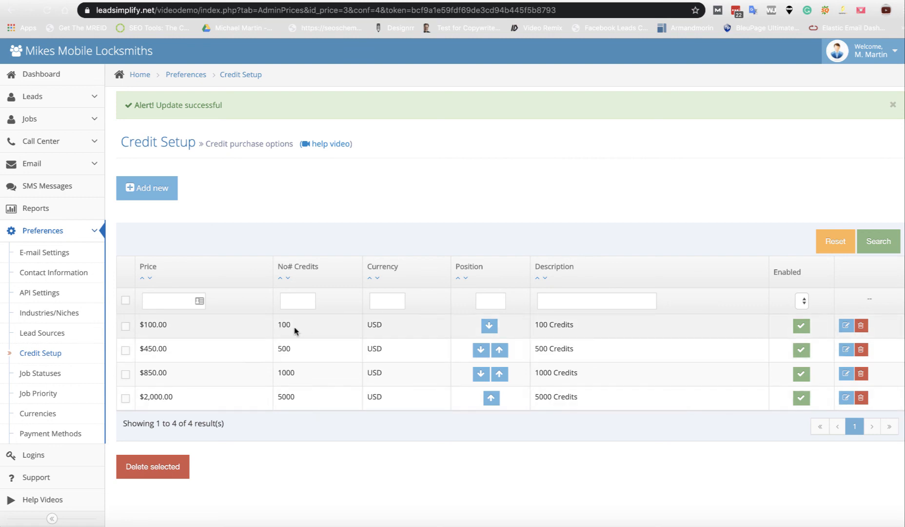
mouse_move(236, 369)
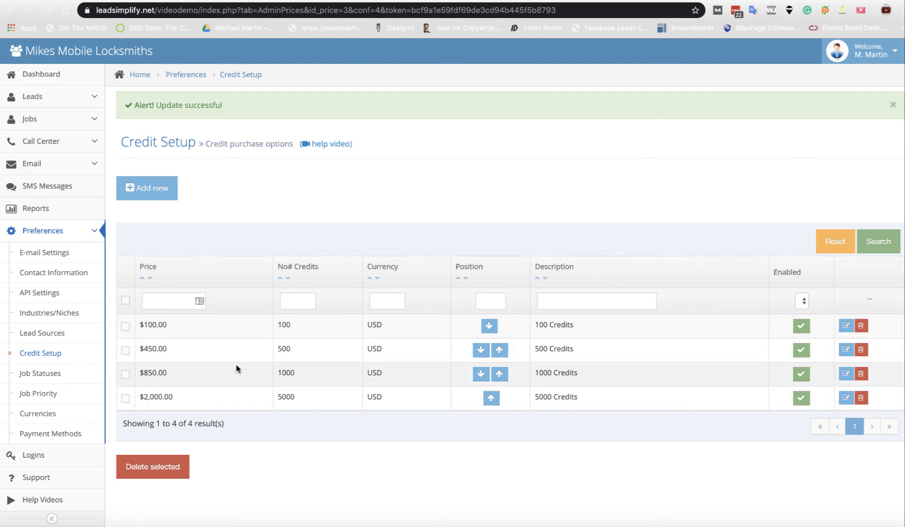
mouse_move(251, 401)
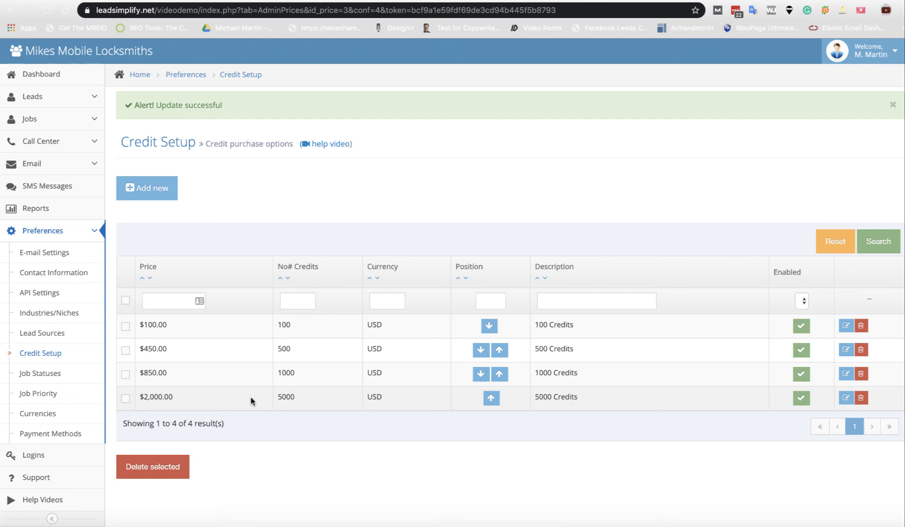
mouse_move(185, 457)
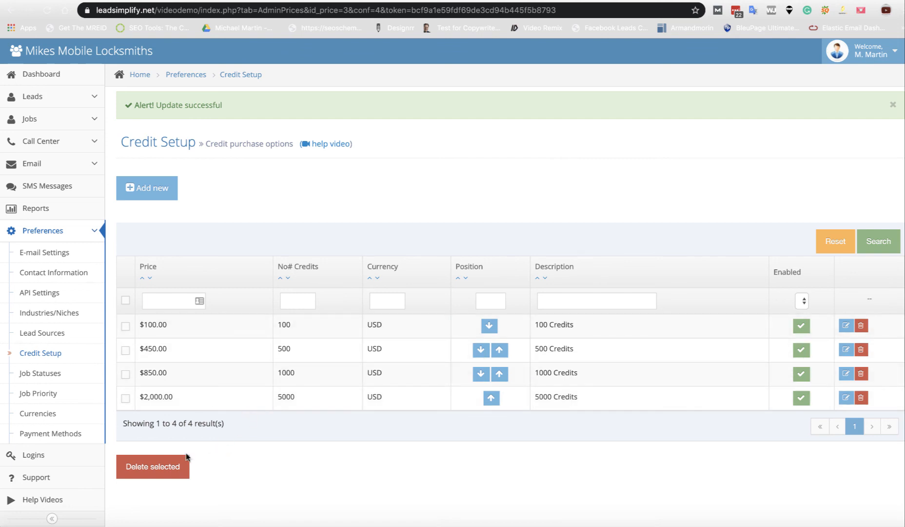
mouse_move(190, 404)
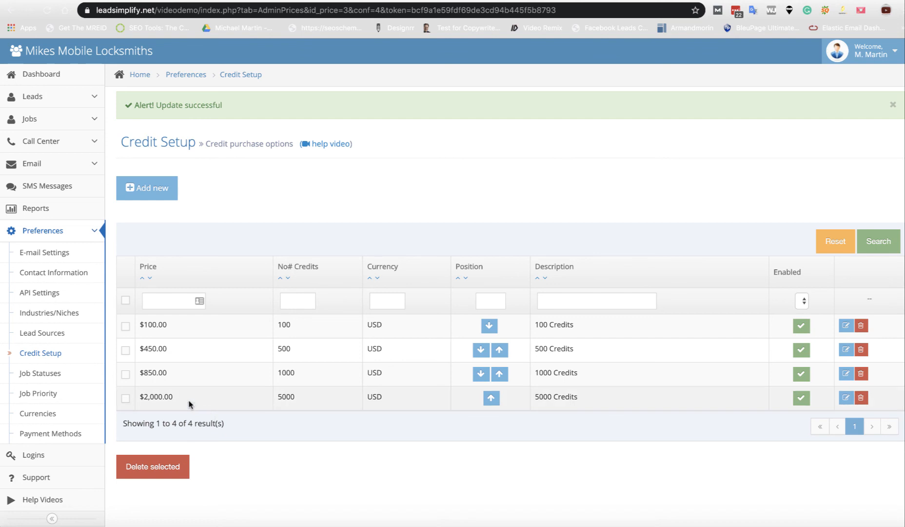
mouse_move(306, 400)
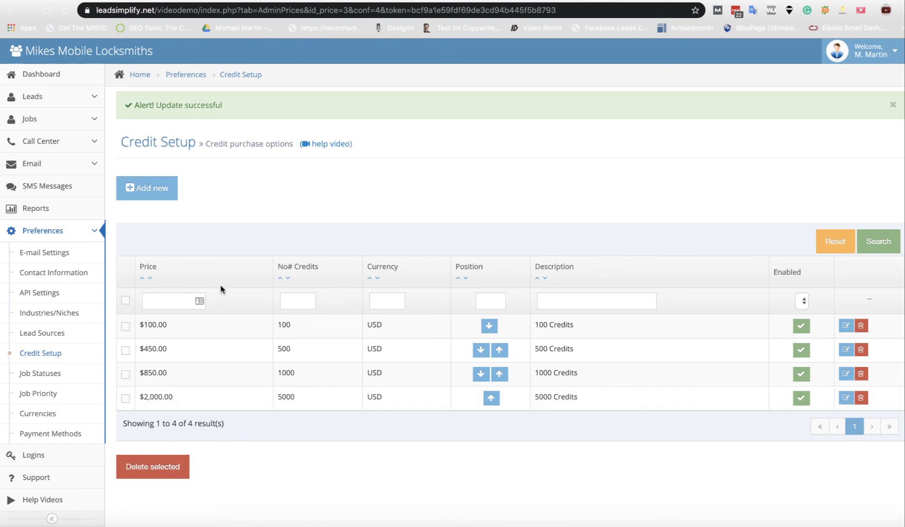
mouse_move(223, 250)
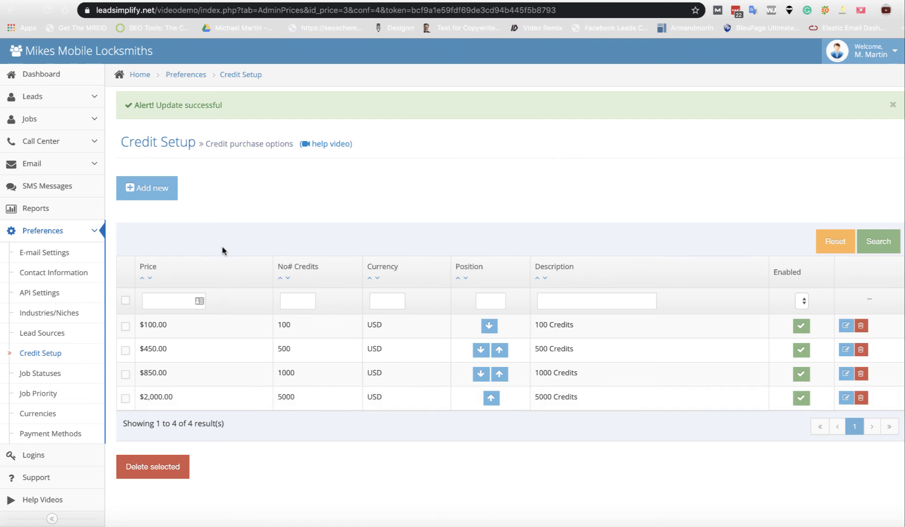
mouse_move(396, 220)
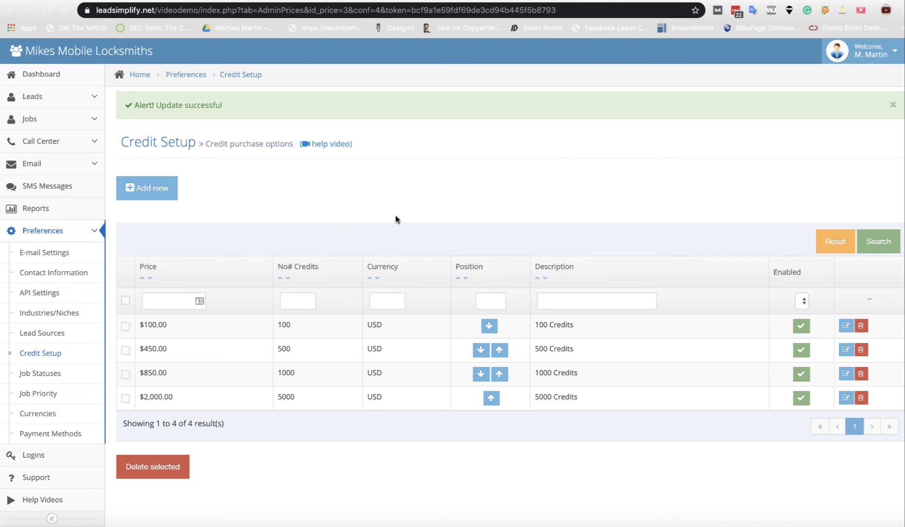